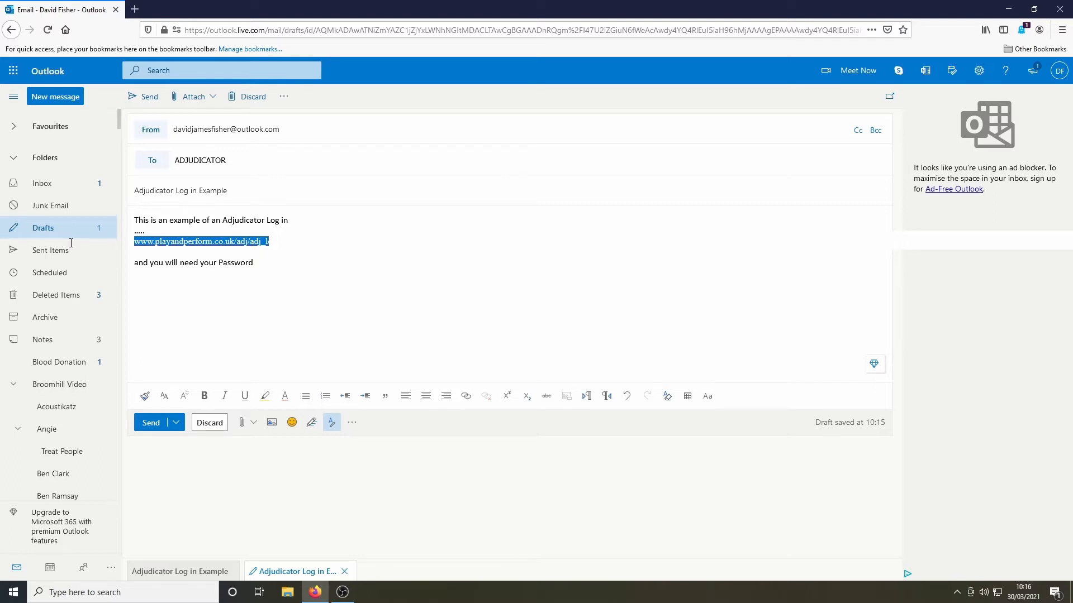
Step: Reach the festival adjudicator log-in page from the draft link and choose the VOCAL section
{"action": "left_click", "coordinate": [569, 269]}
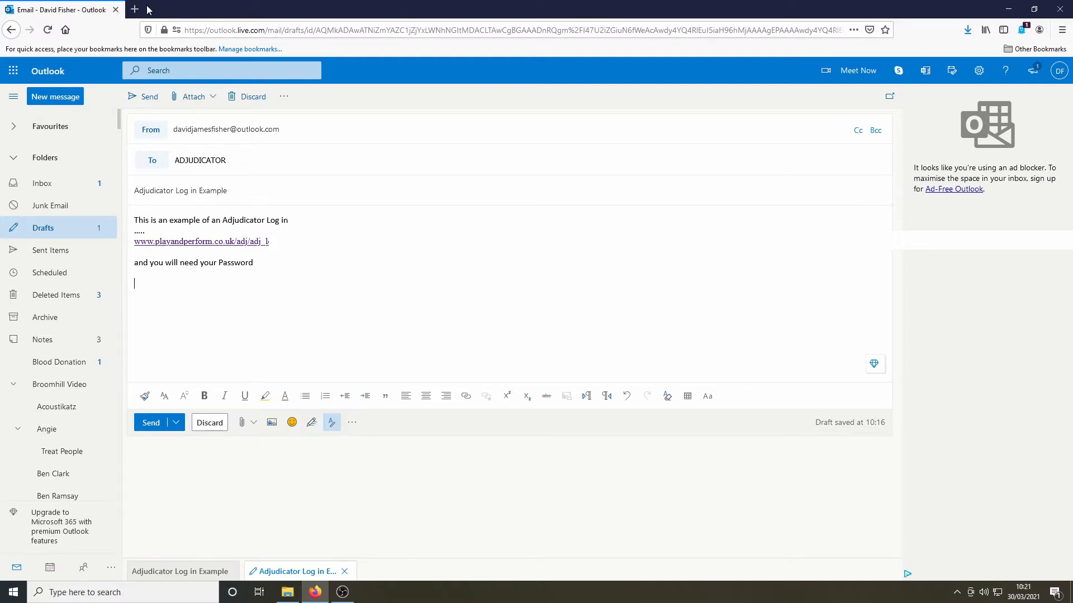
{"action": "left_click", "coordinate": [201, 241]}
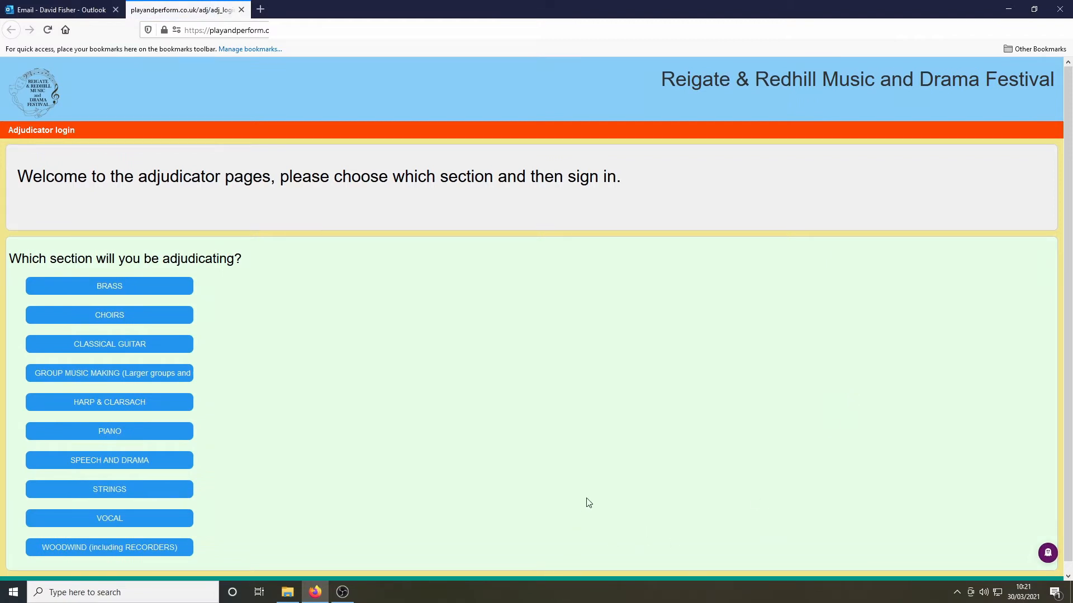
{"action": "left_click", "coordinate": [109, 518]}
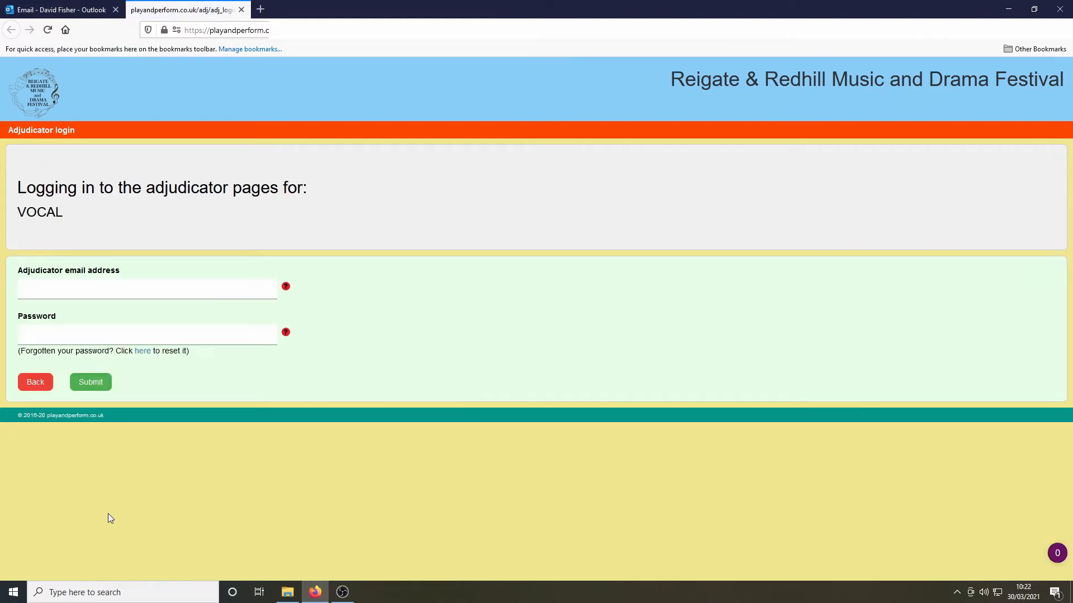
Step: Enter the adjudicator email address and password in the VOCAL sign-in form
{"action": "left_click", "coordinate": [146, 289]}
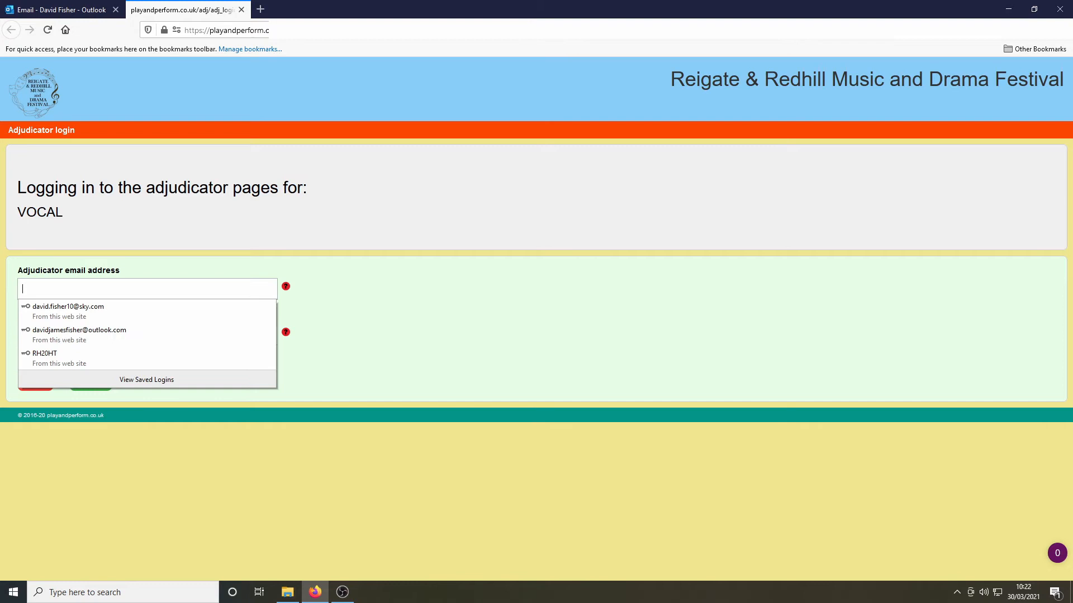
{"action": "type", "text": "ali"}
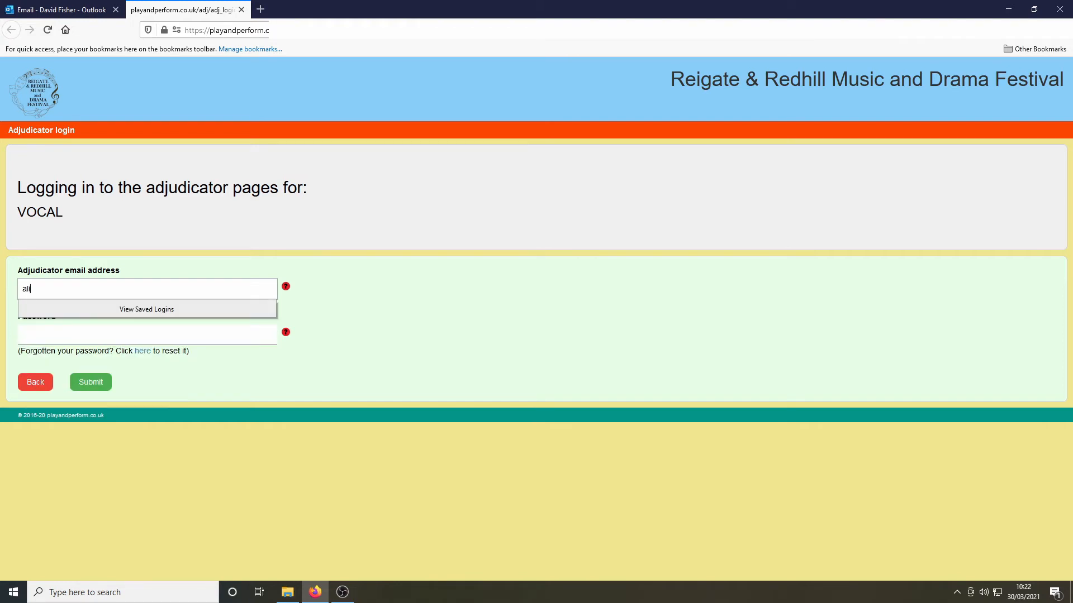
{"action": "type", "text": "bor"}
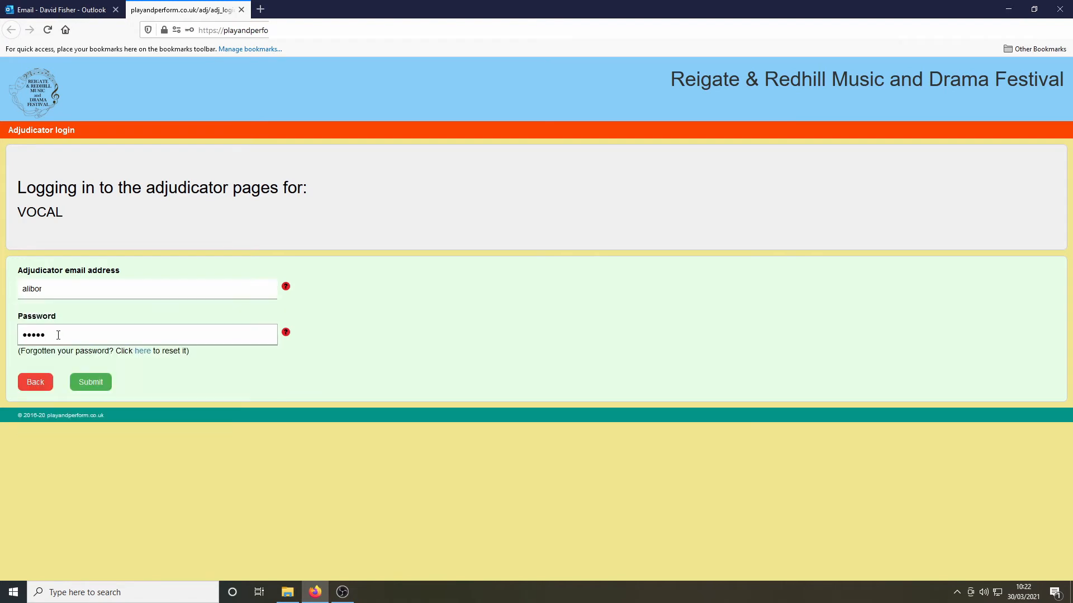
Step: Sign in to the VOCAL adjudicator pages and choose class 140 Non-Competitive Class to adjudicate
{"action": "left_click", "coordinate": [89, 382]}
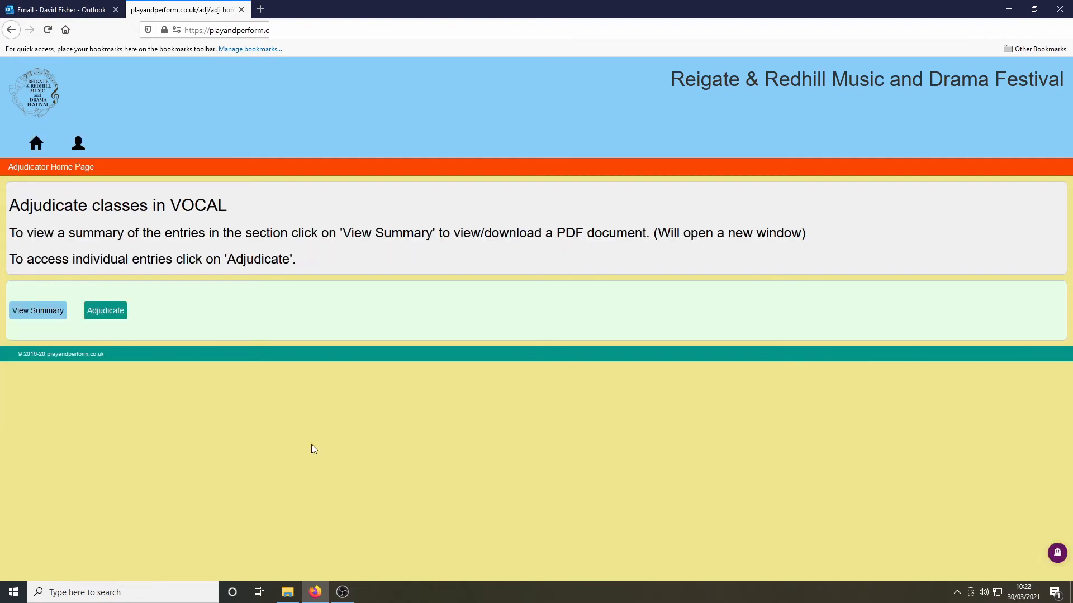
{"action": "mouse_move", "coordinate": [328, 520]}
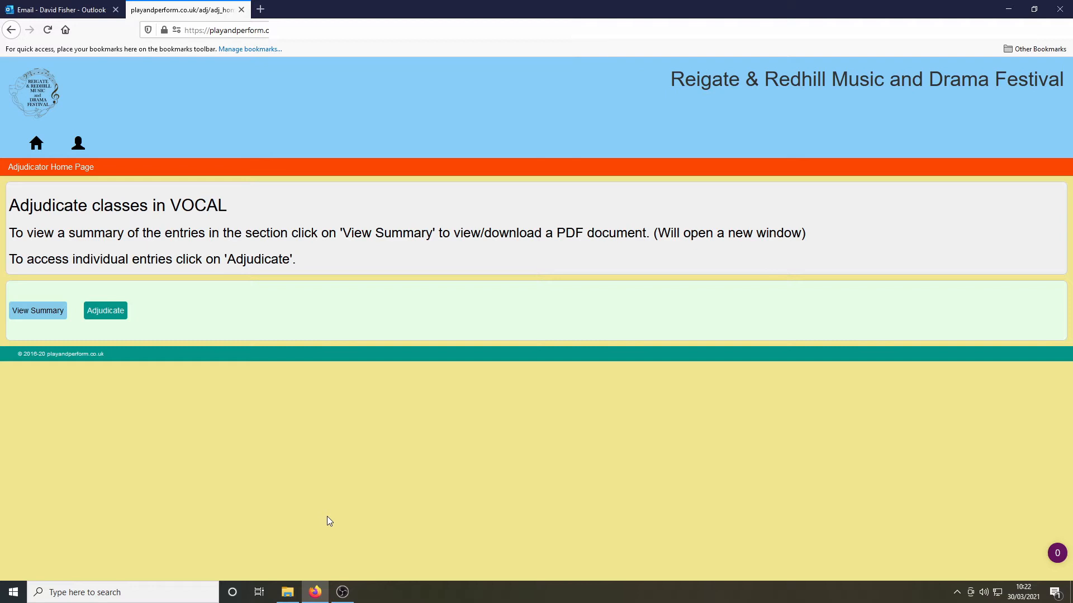
{"action": "mouse_move", "coordinate": [351, 506]}
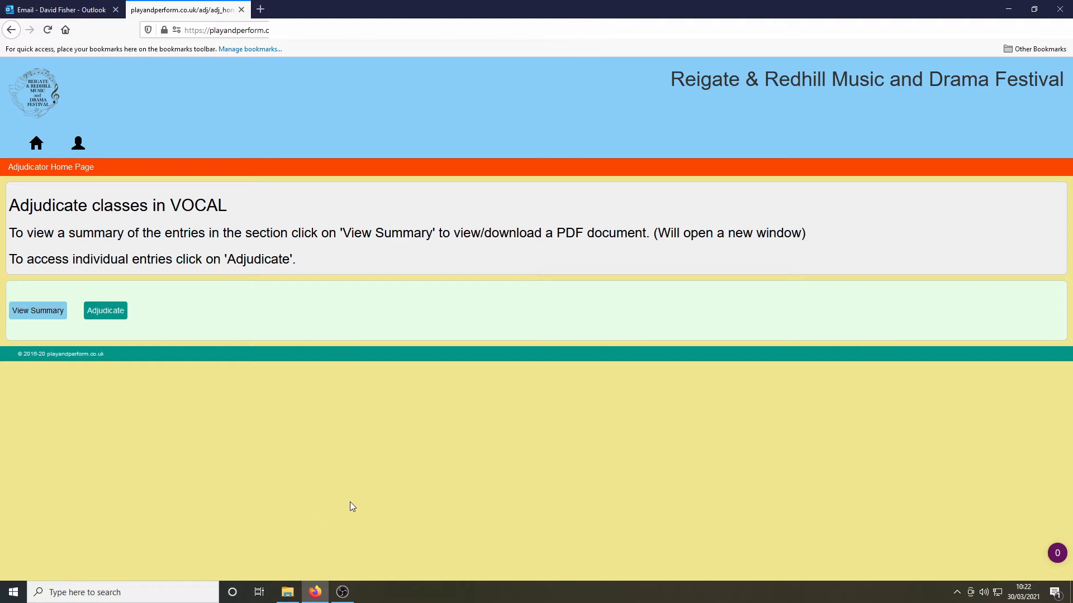
{"action": "left_click", "coordinate": [106, 311]}
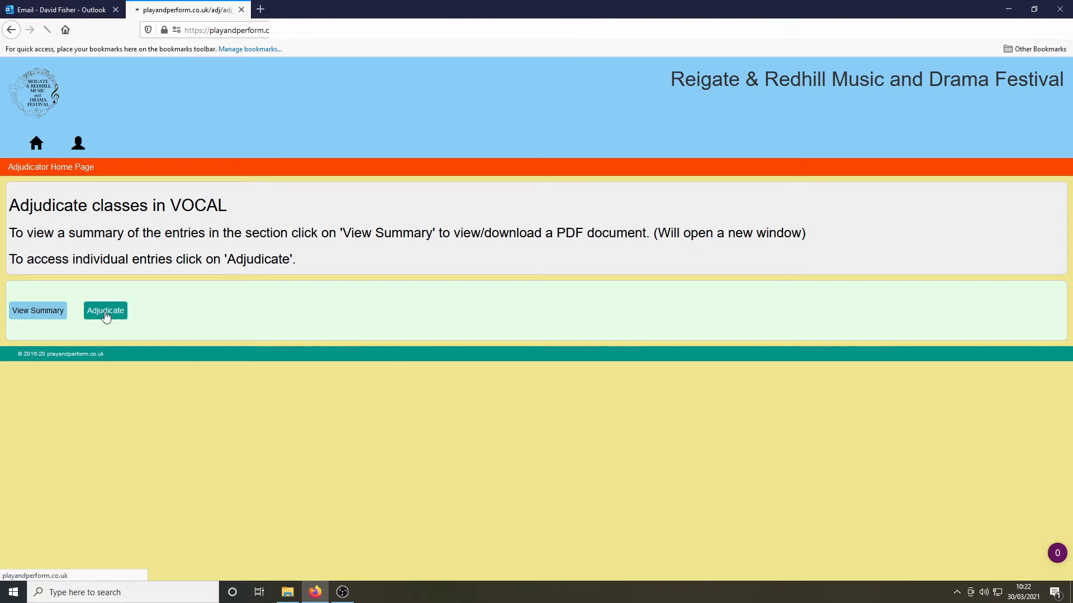
{"action": "left_click", "coordinate": [105, 310]}
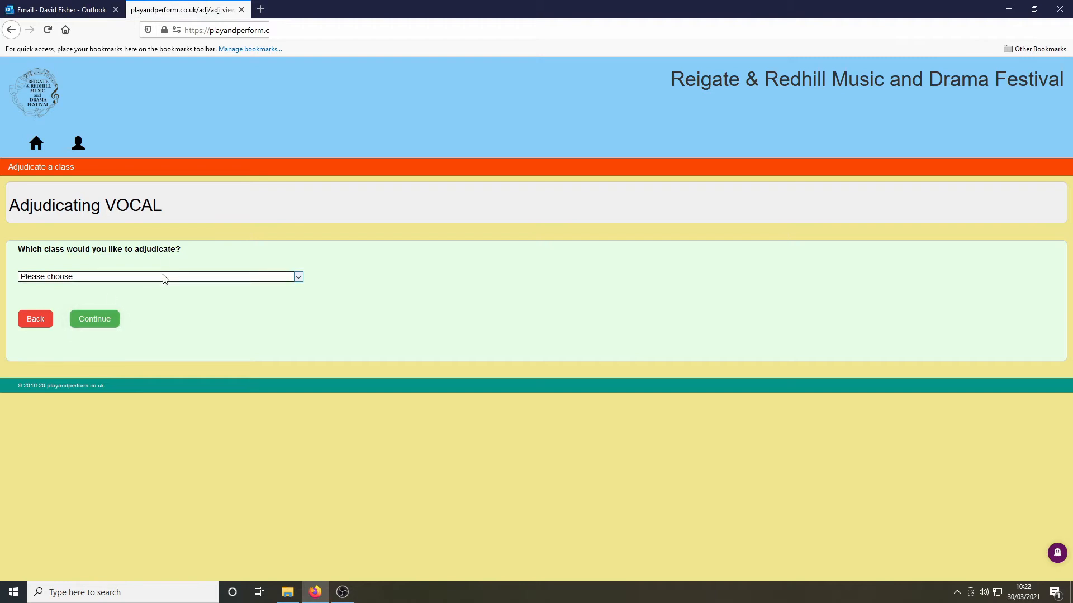
{"action": "left_click", "coordinate": [158, 277]}
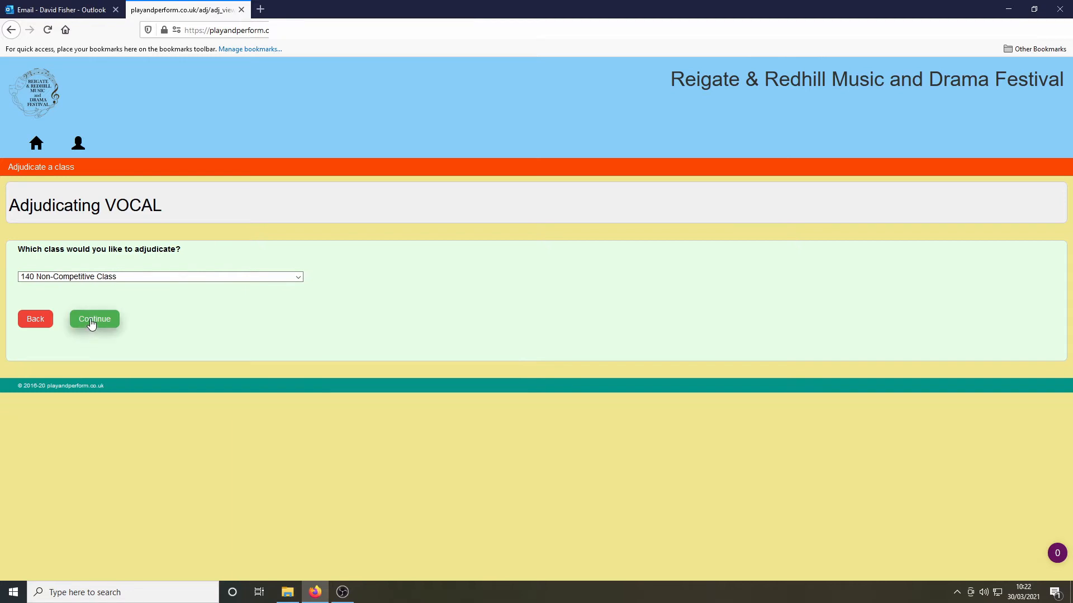
Step: Continue to the class 140 entries list showing its two entrants
{"action": "left_click", "coordinate": [94, 319]}
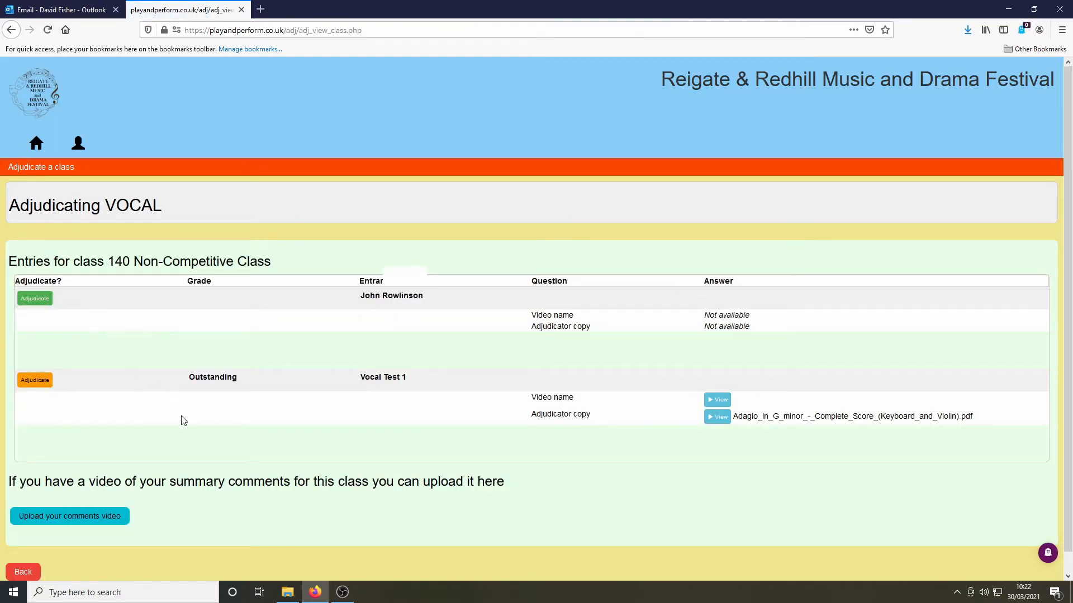
{"action": "mouse_move", "coordinate": [514, 496]}
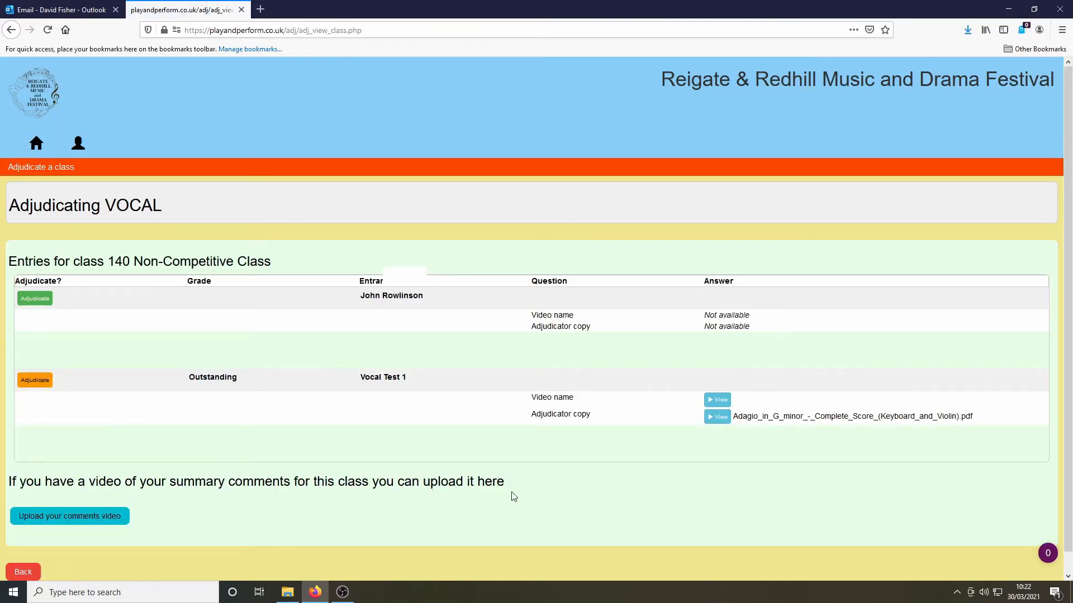
{"action": "scroll", "scroll_direction": "down", "scroll_amount": 3}
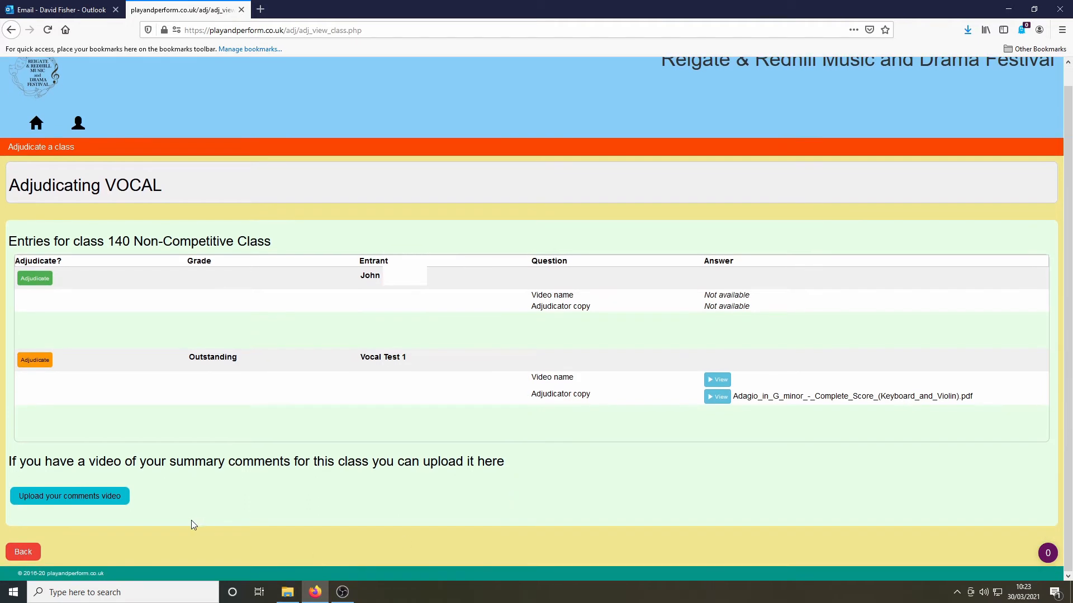
{"action": "mouse_move", "coordinate": [81, 529]}
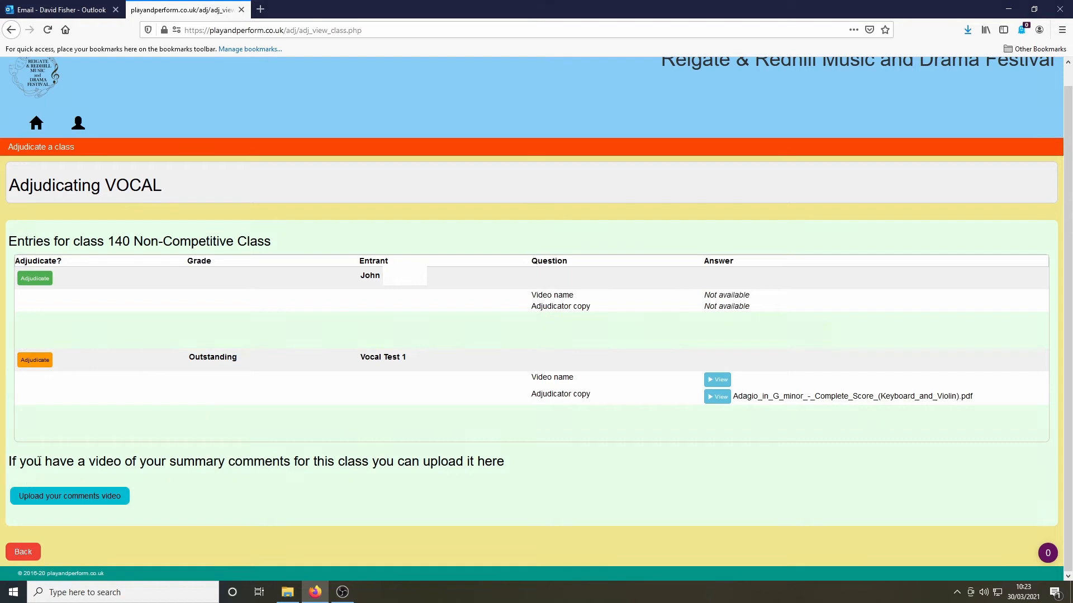
{"action": "mouse_move", "coordinate": [69, 496]}
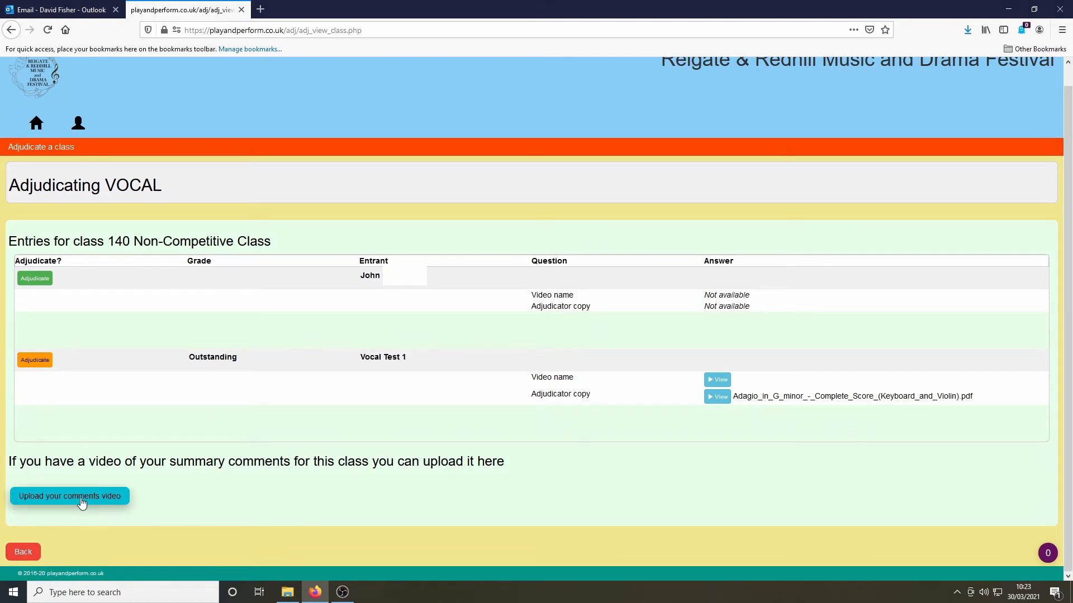
Step: Go to the class 140 video upload page and select the requested filename ADJ_CLASS_140
{"action": "left_click", "coordinate": [70, 496]}
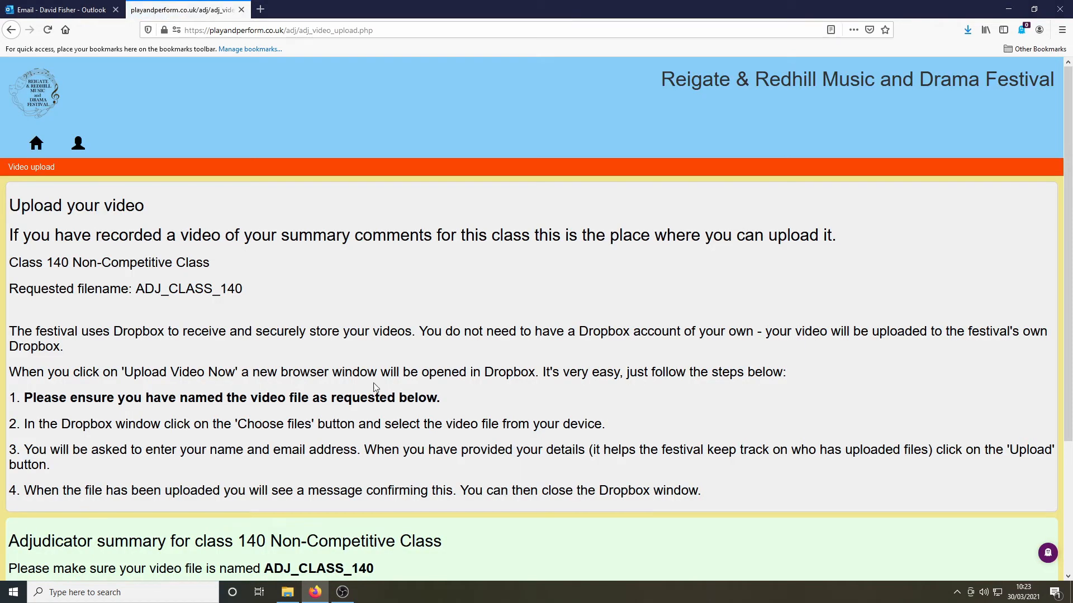
{"action": "scroll", "scroll_direction": "down", "scroll_amount": 3}
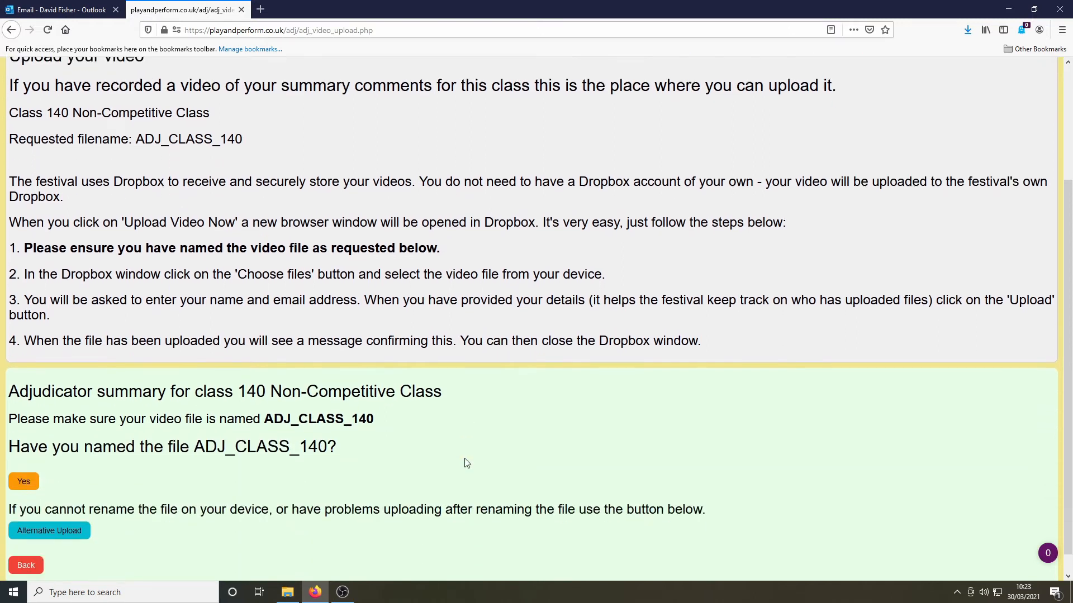
{"action": "scroll", "scroll_direction": "down", "scroll_amount": 3}
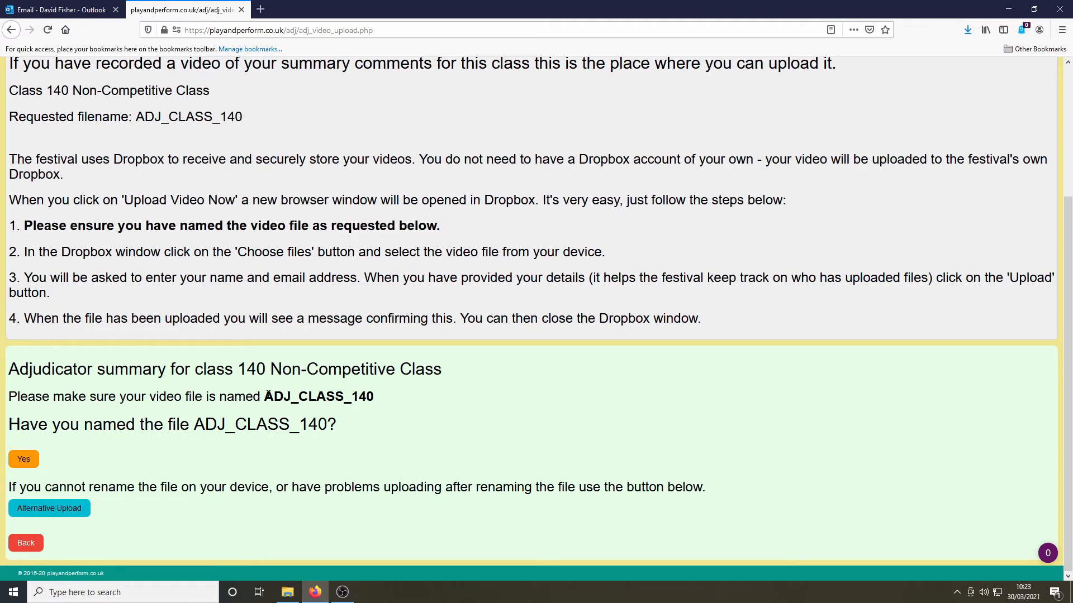
{"action": "double_click", "coordinate": [305, 397]}
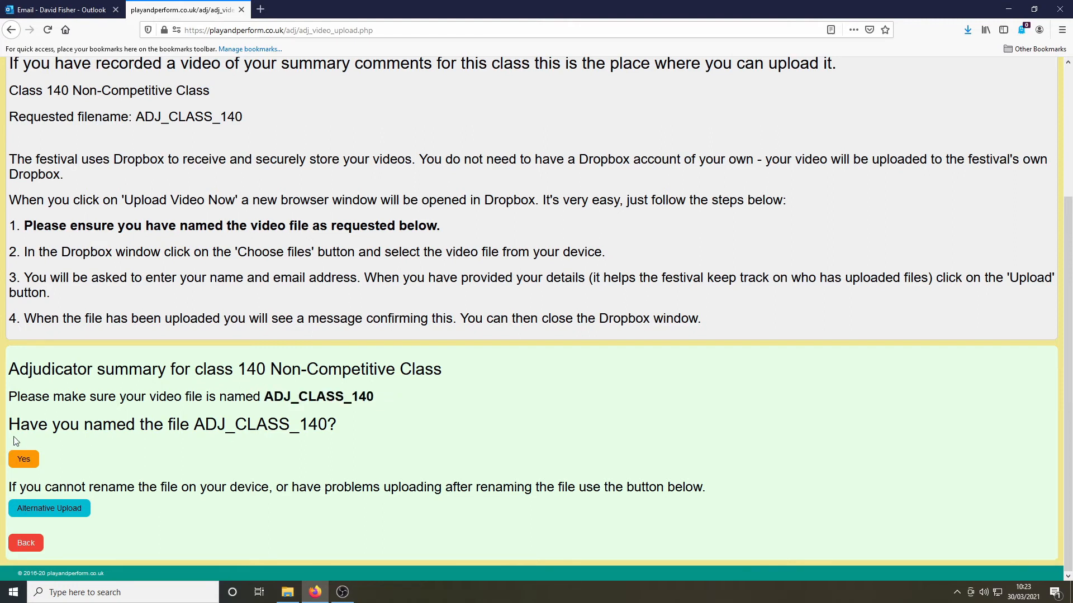
{"action": "mouse_move", "coordinate": [3, 459]}
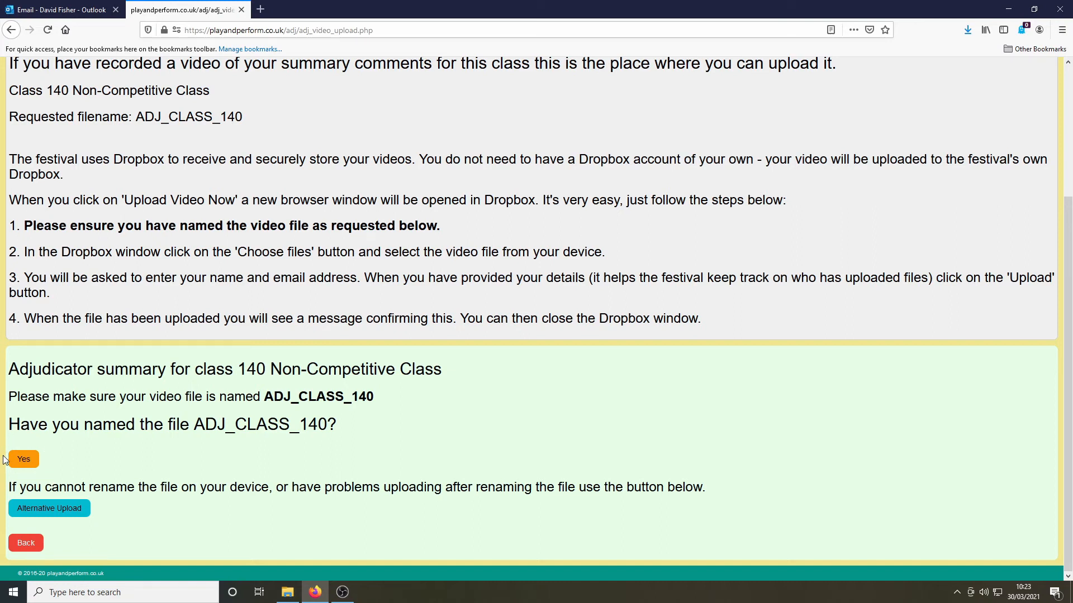
{"action": "mouse_move", "coordinate": [98, 509]}
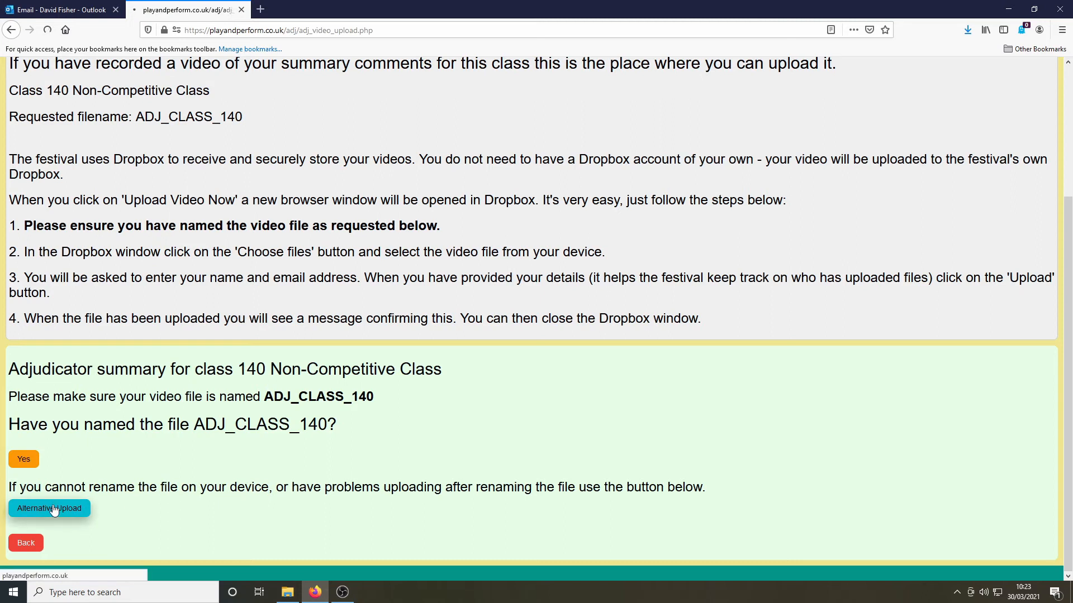
Step: Choose Alternative Upload and pick the video XHWP4673.MP4 from the device
{"action": "left_click", "coordinate": [48, 508]}
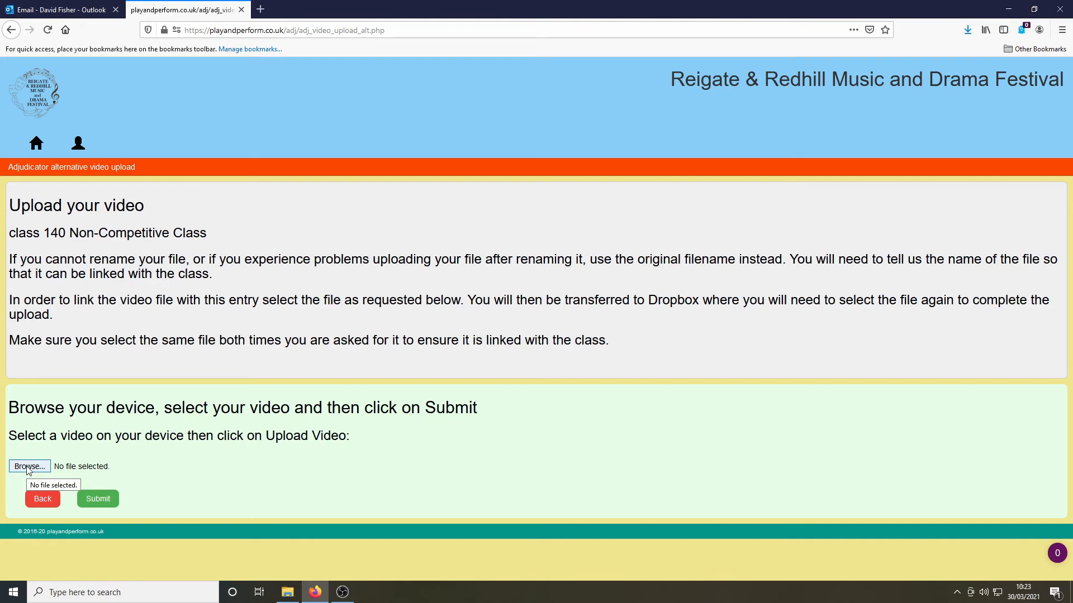
{"action": "left_click", "coordinate": [28, 466]}
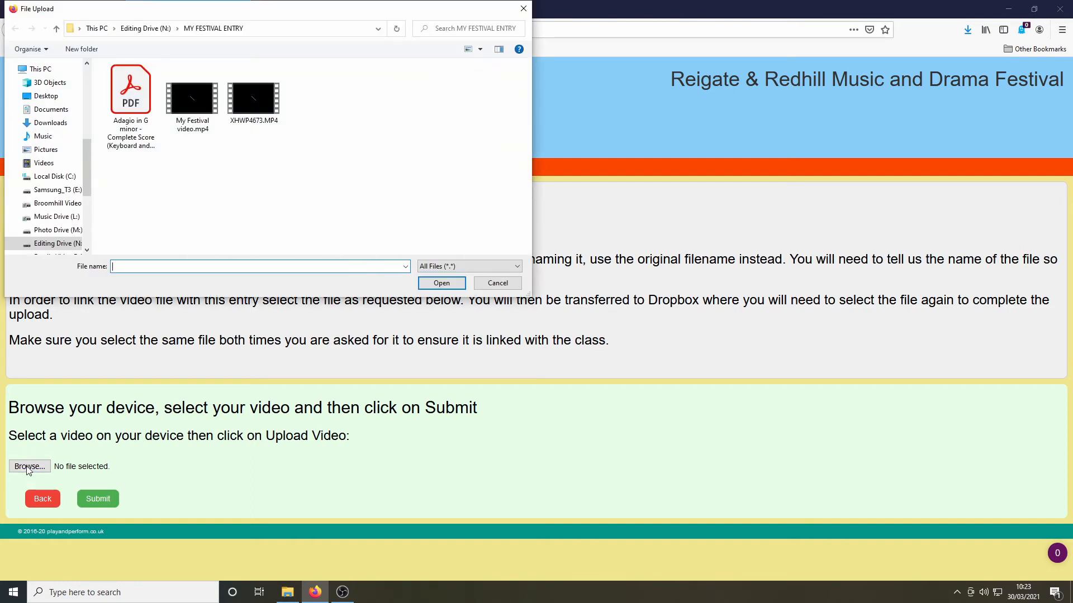
{"action": "left_click", "coordinate": [253, 94]}
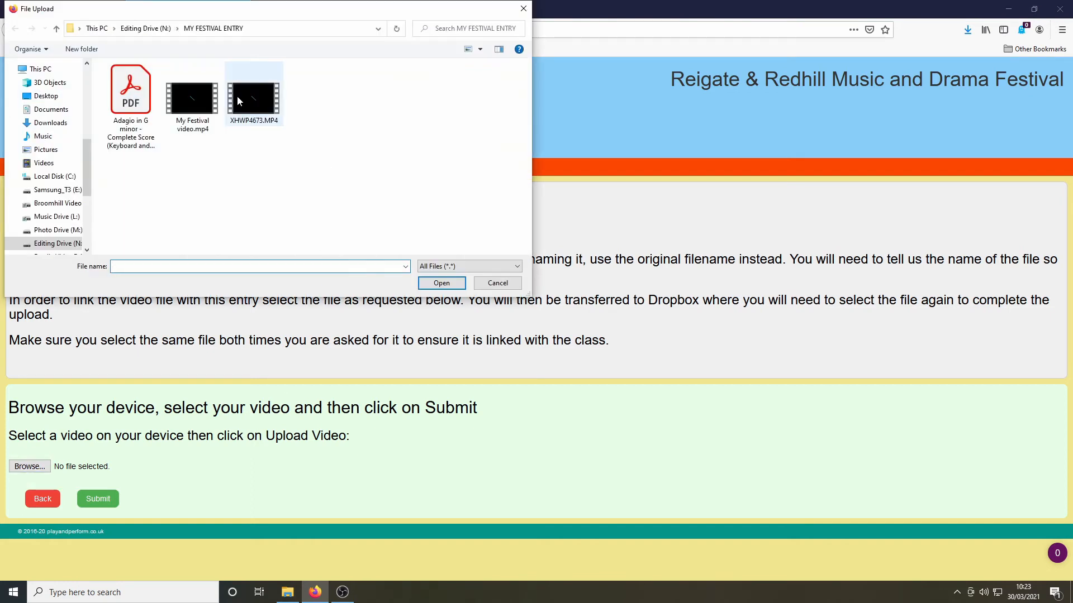
{"action": "left_click", "coordinate": [253, 89]}
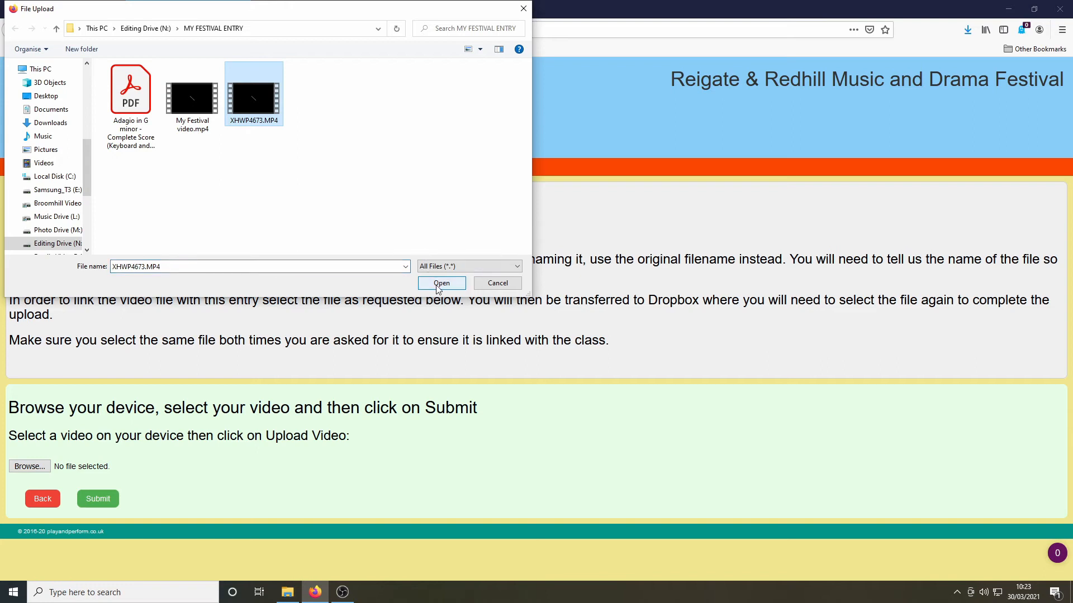
{"action": "left_click", "coordinate": [441, 283]}
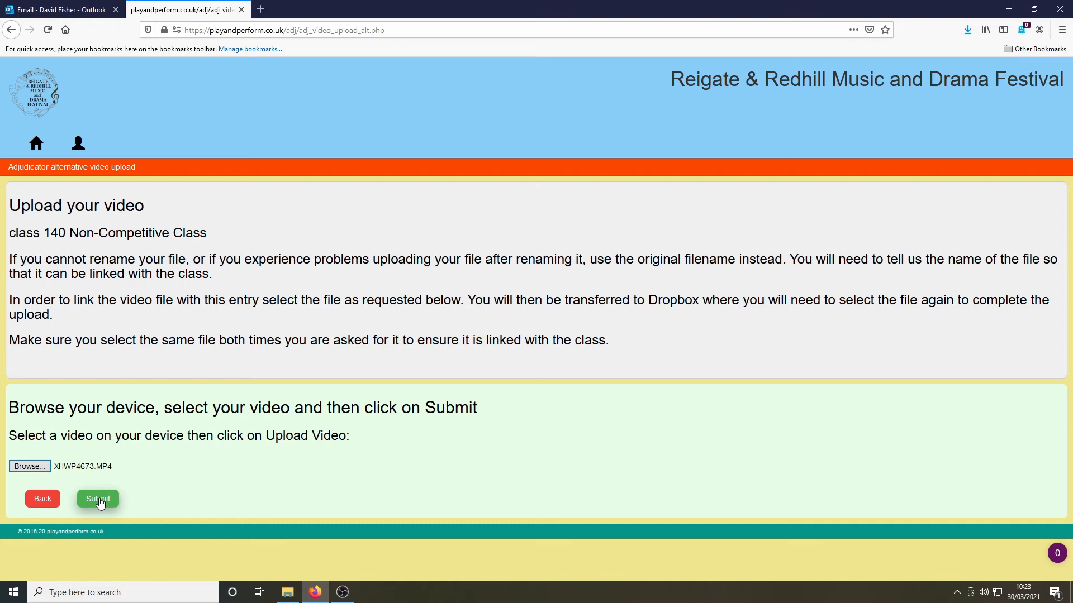
Step: Submit XHWP4673.MP4 for upload, getting the continue-to-Dropbox confirmation
{"action": "left_click", "coordinate": [97, 499]}
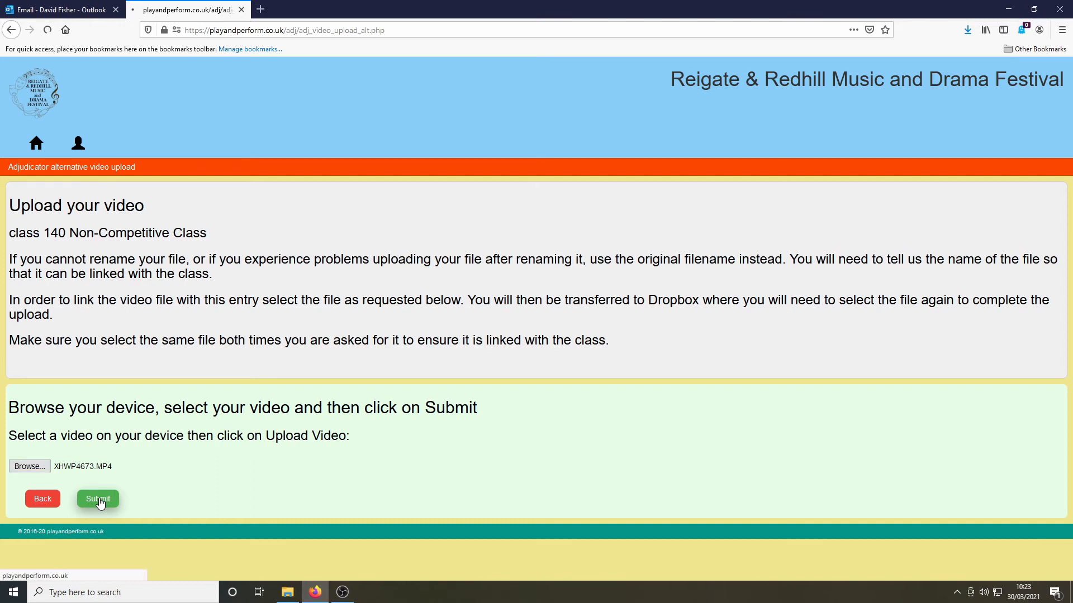
{"action": "left_click", "coordinate": [97, 499]}
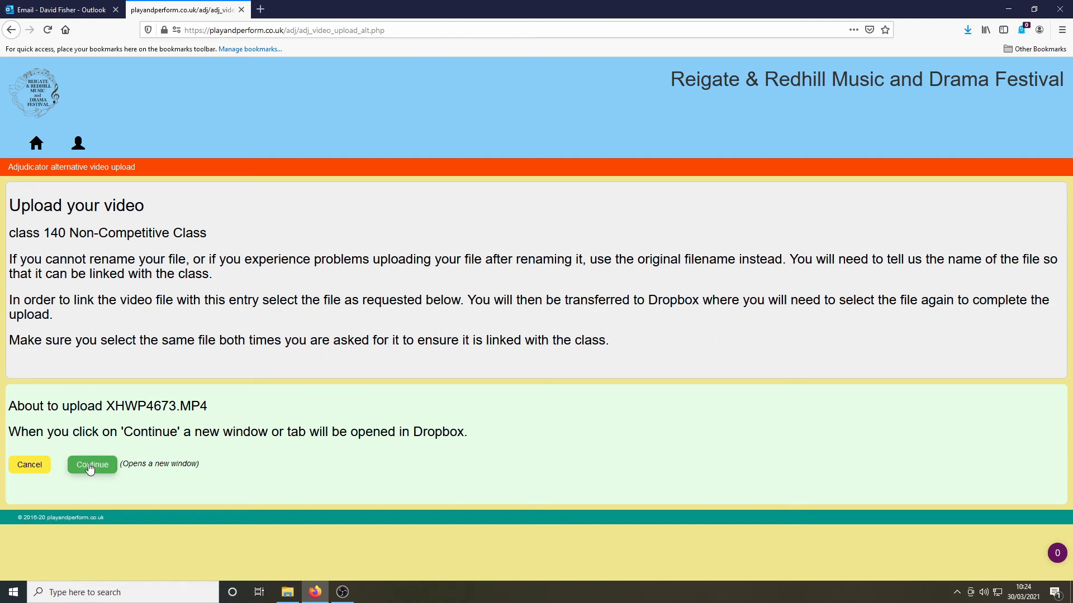
Step: Upload XHWP4673.MP4 to the class 140 Dropbox request and close the page once finished
{"action": "left_click", "coordinate": [92, 464]}
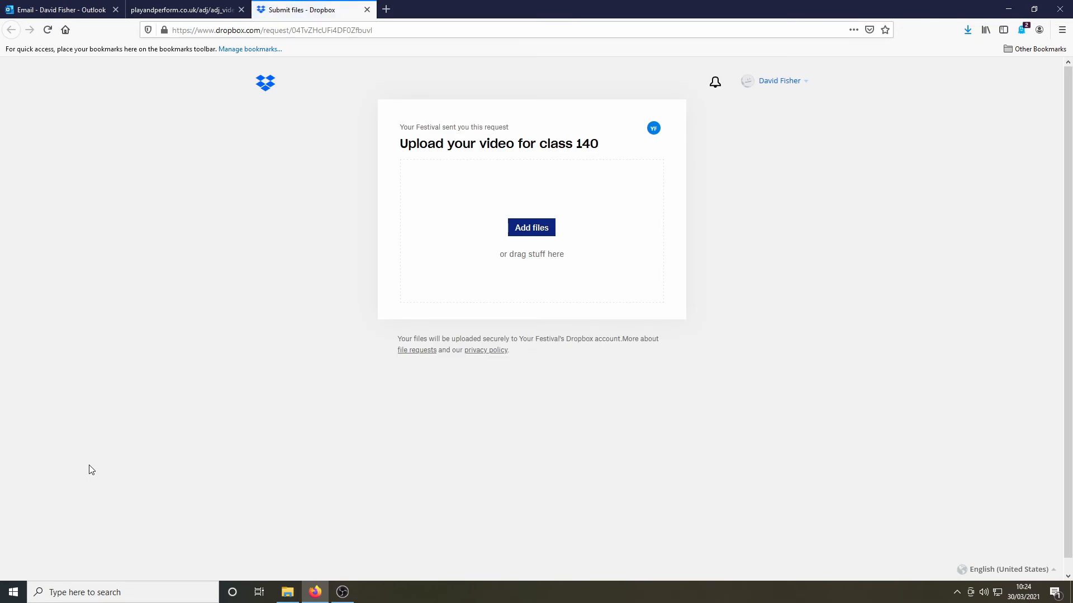
{"action": "mouse_move", "coordinate": [291, 376]}
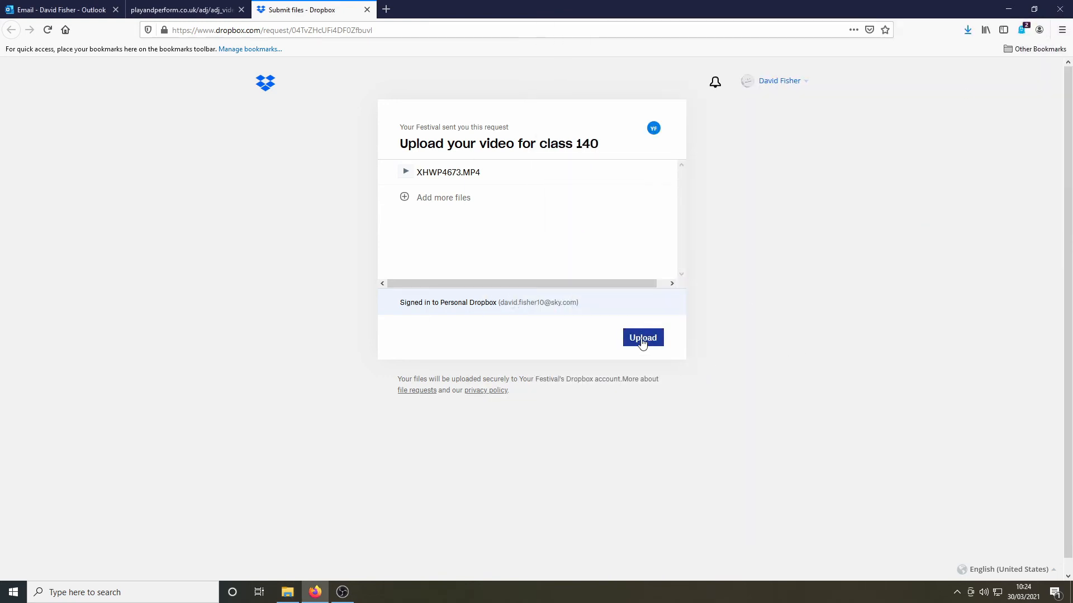
{"action": "left_click", "coordinate": [642, 337]}
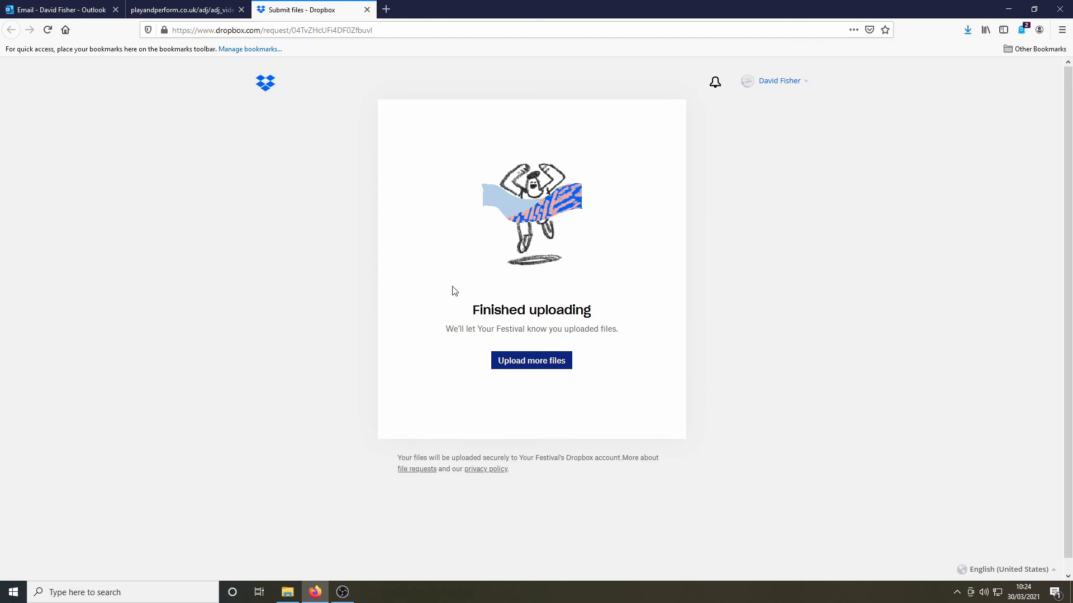
{"action": "double_click", "coordinate": [530, 310]}
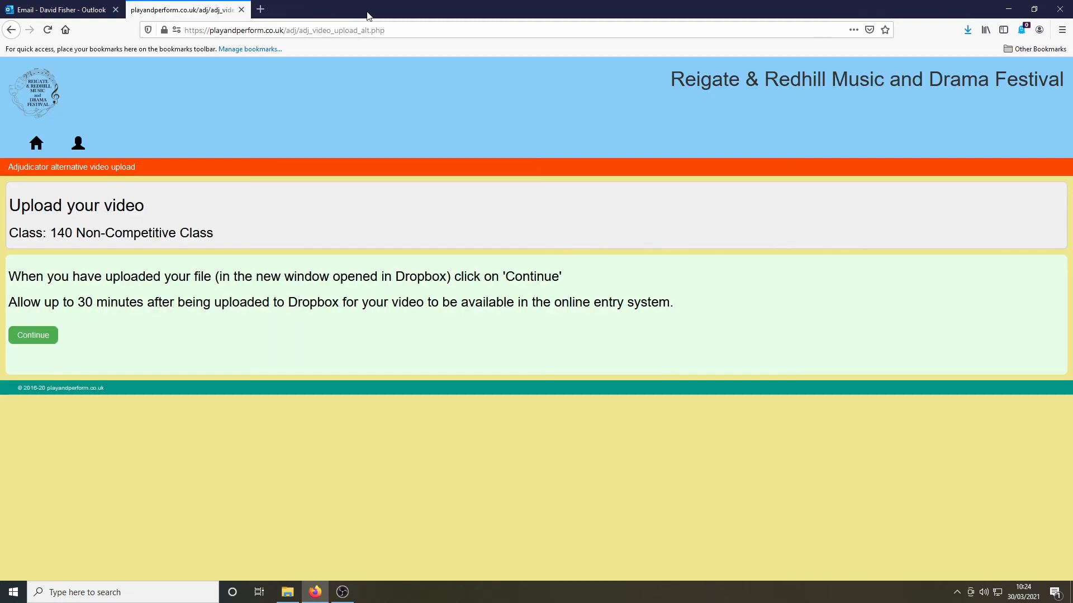
{"action": "mouse_move", "coordinate": [366, 18]}
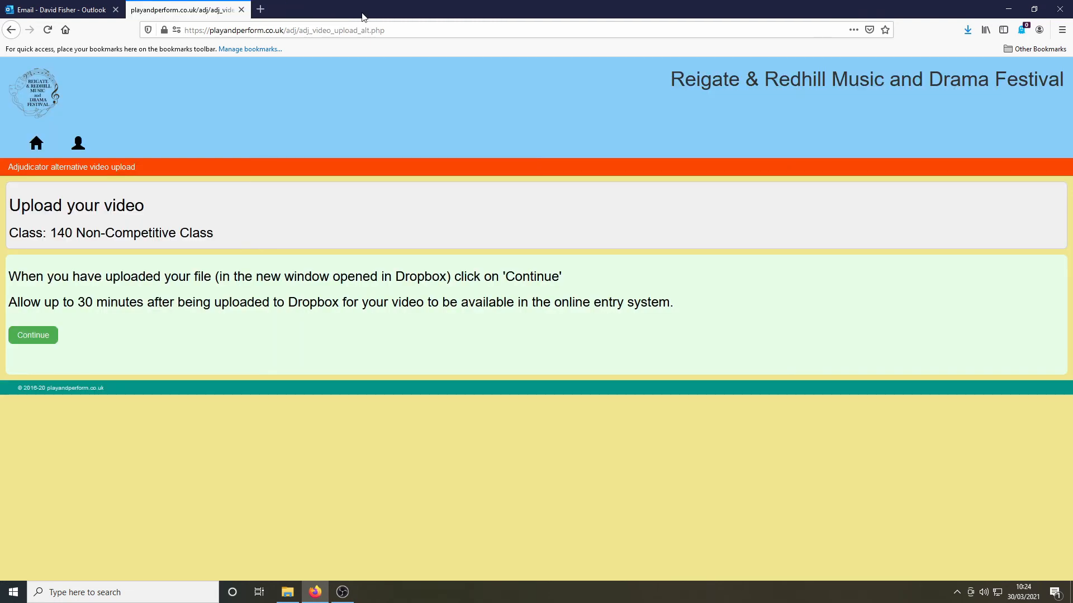
{"action": "mouse_move", "coordinate": [115, 295]}
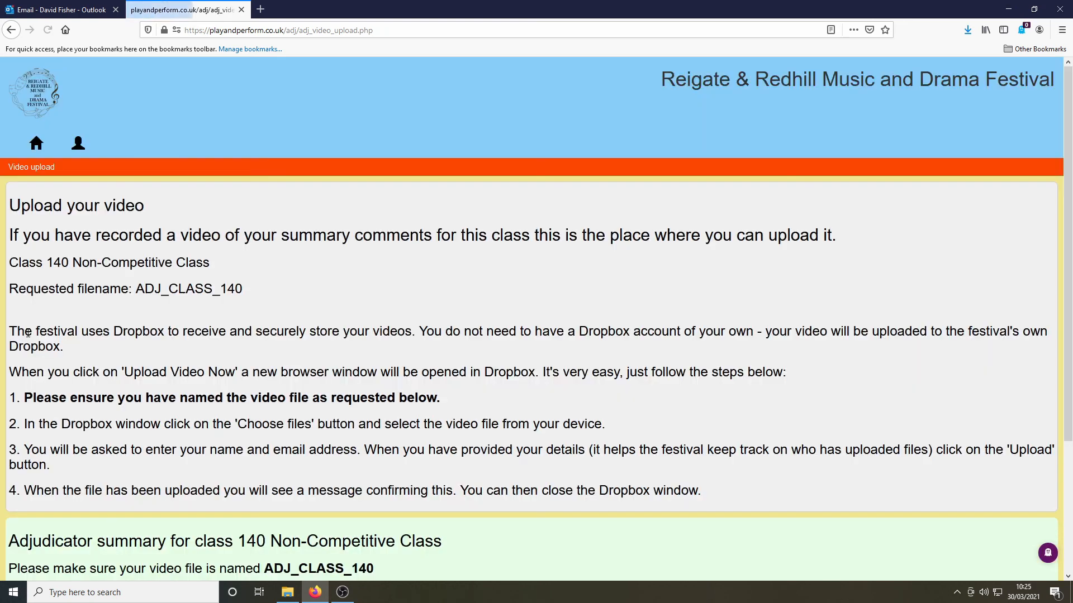
Step: Check the Dropbox email confirming XHWP4673.MP4 uploaded for class 140, then return to the festival site
{"action": "left_click", "coordinate": [62, 9]}
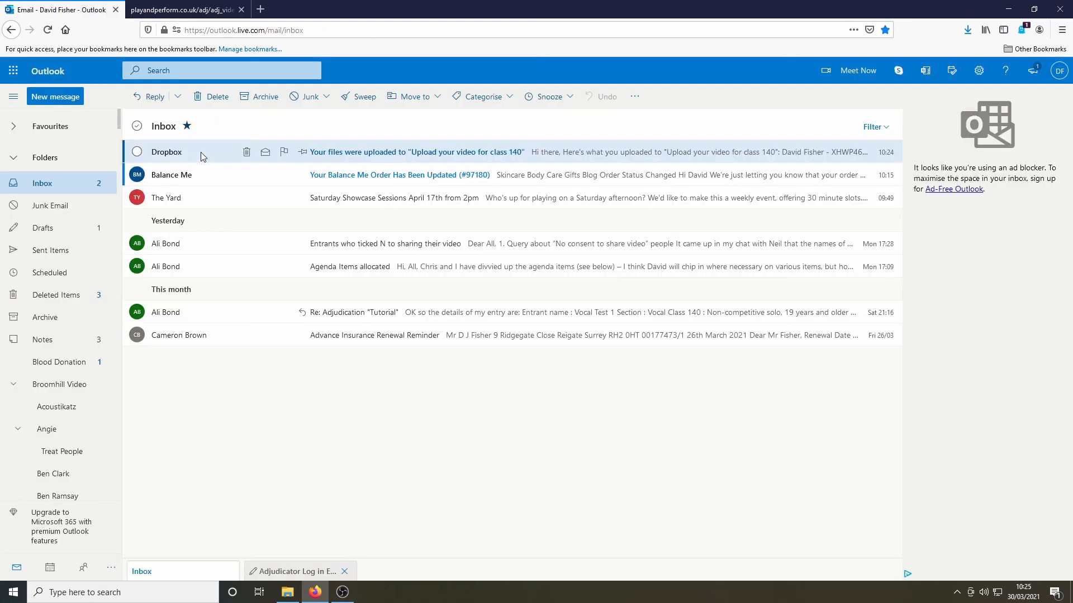
{"action": "left_click", "coordinate": [415, 151]}
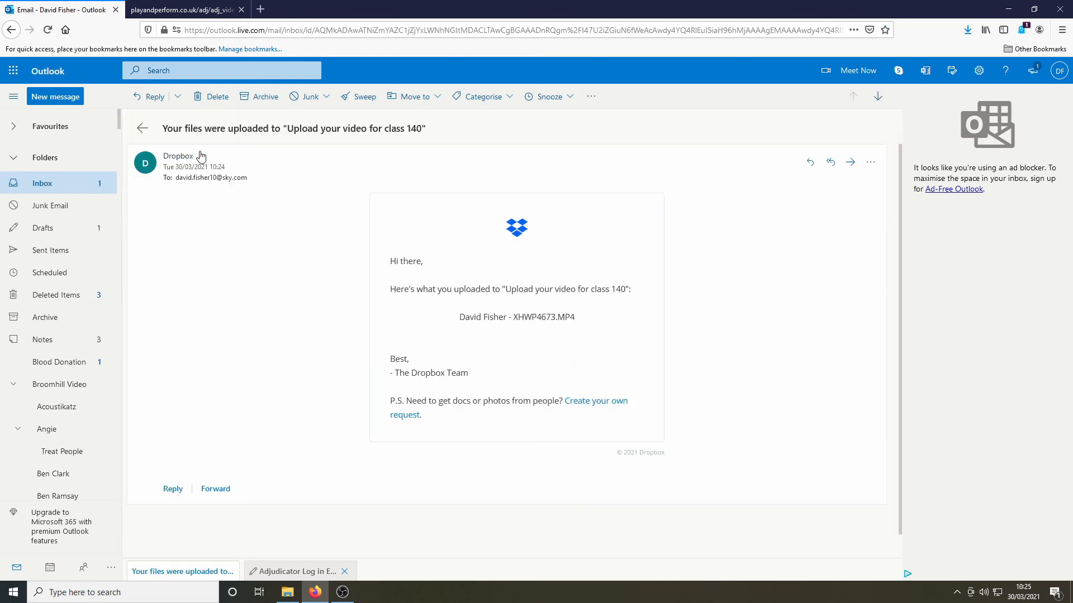
{"action": "mouse_move", "coordinate": [573, 363]}
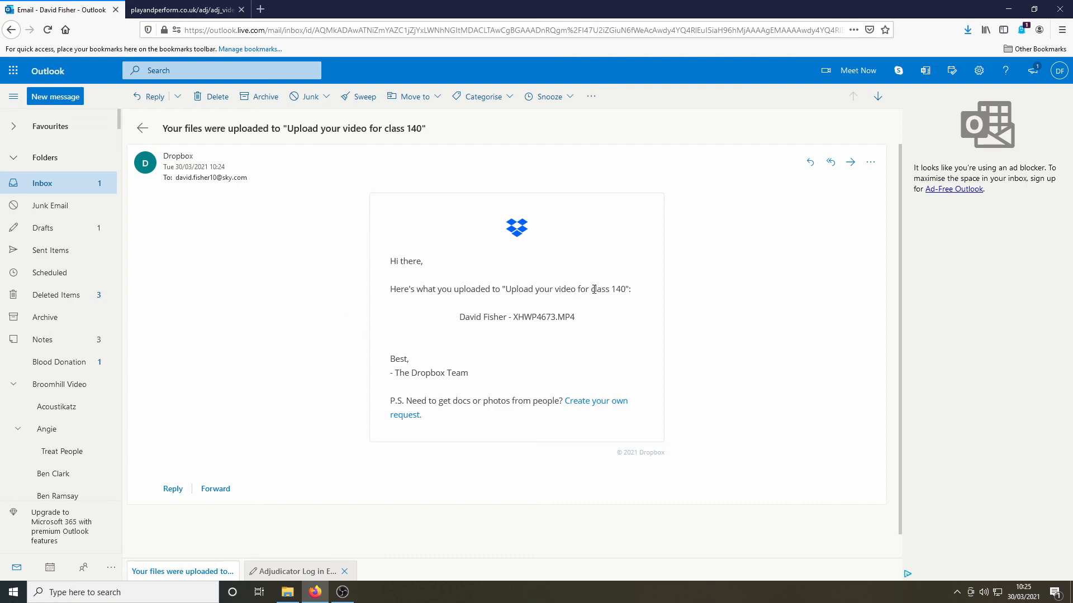
{"action": "double_click", "coordinate": [609, 289]}
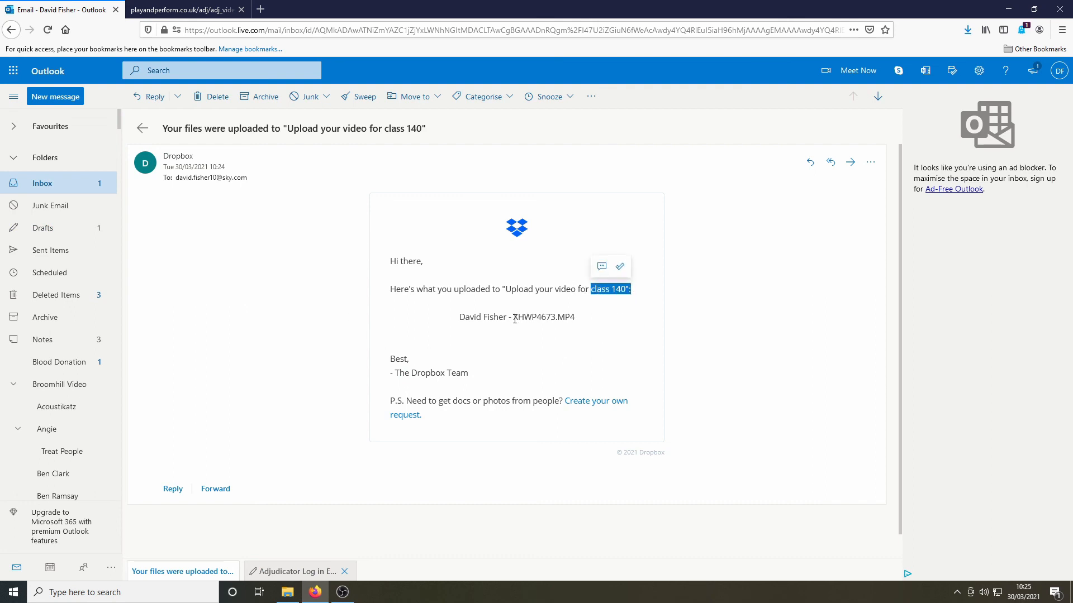
{"action": "double_click", "coordinate": [543, 316]}
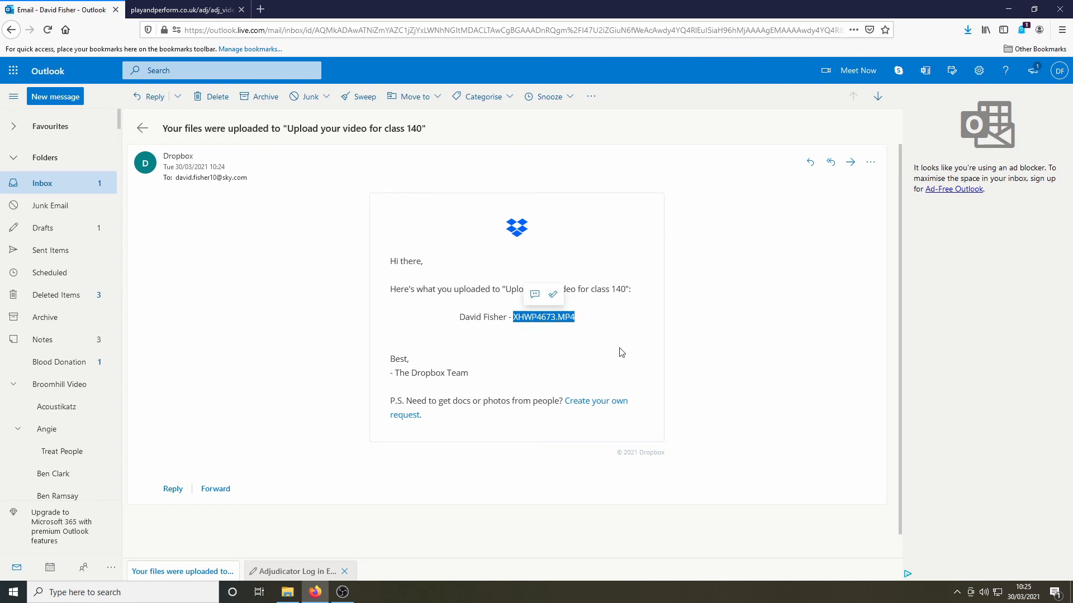
{"action": "left_click", "coordinate": [181, 9]}
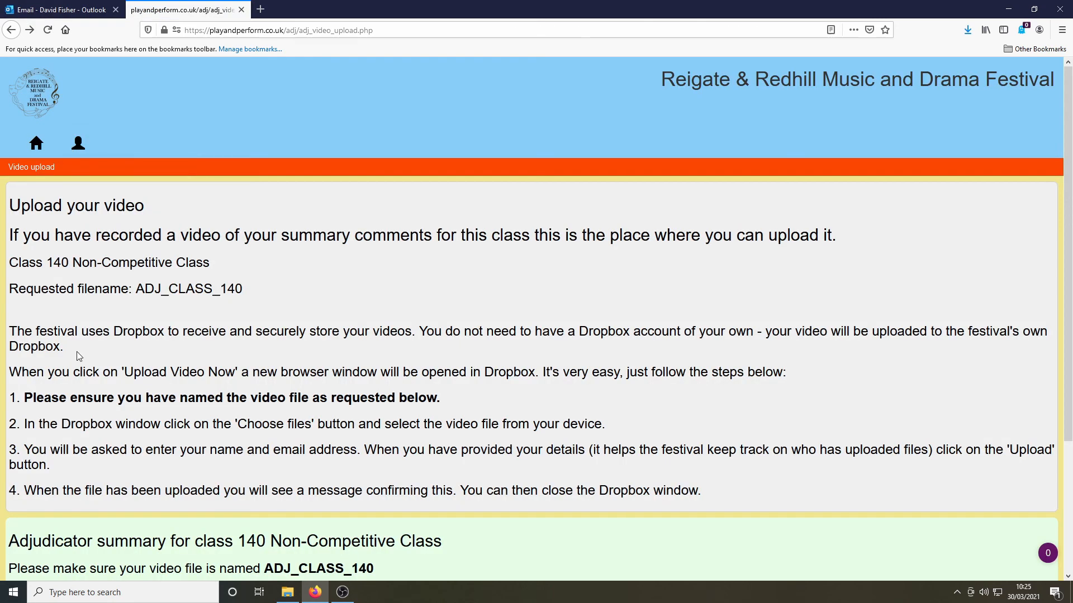
Step: Choose Sign out from the account menu, bringing up the sign-out confirmation
{"action": "scroll", "scroll_direction": "down", "scroll_amount": 3}
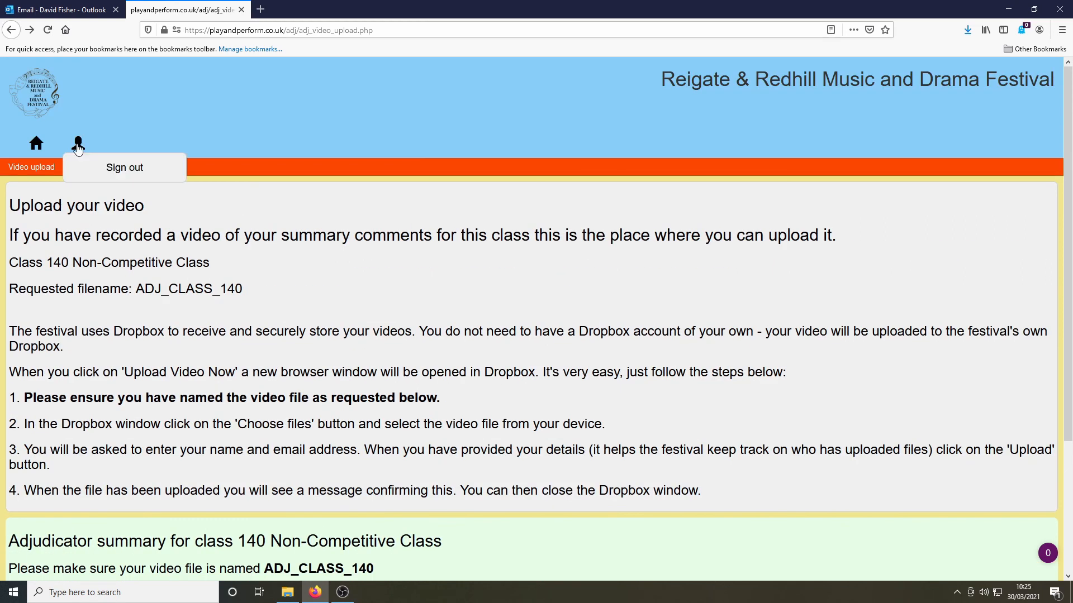
{"action": "left_click", "coordinate": [124, 167]}
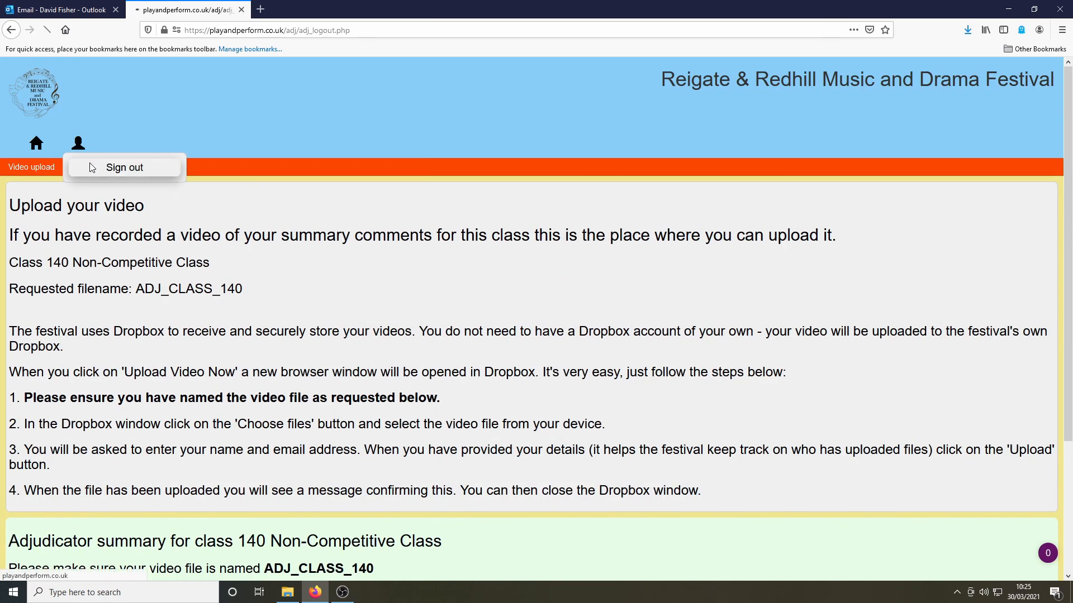
{"action": "left_click", "coordinate": [124, 167]}
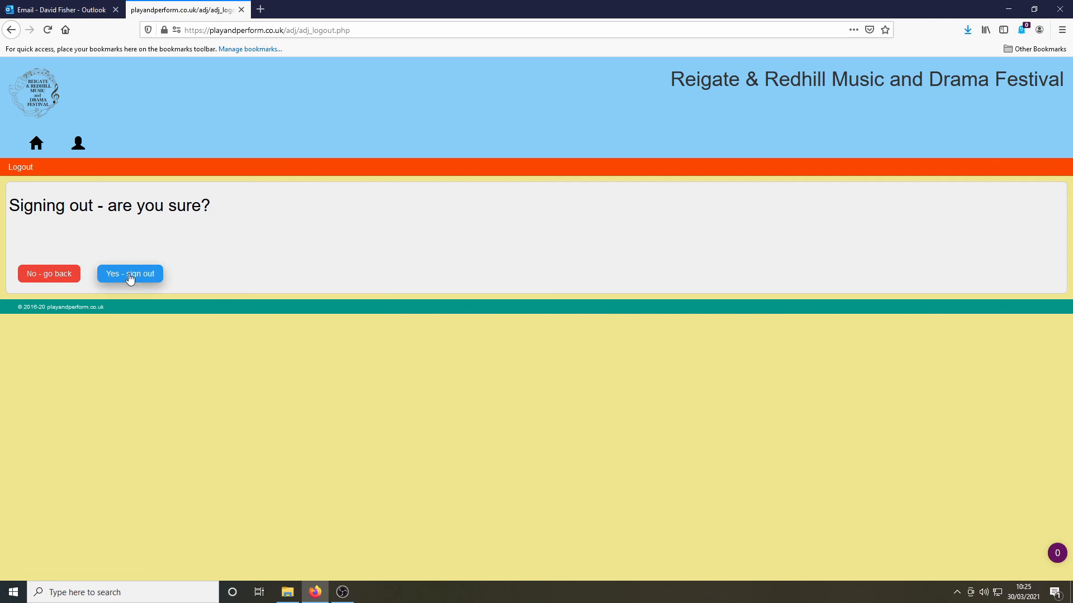